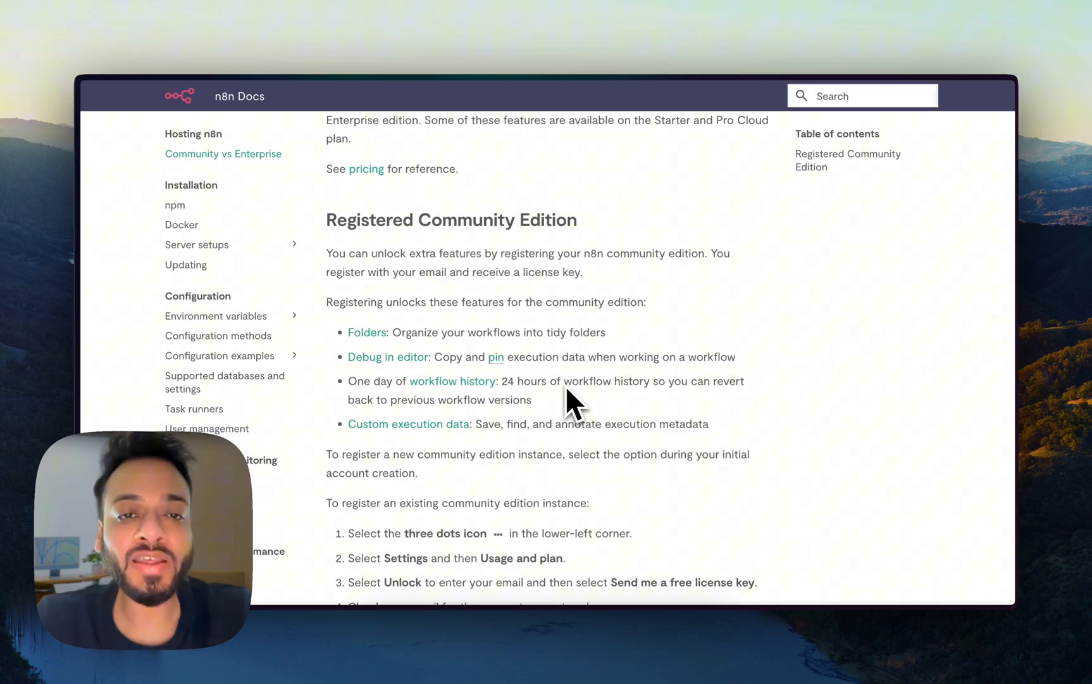
Finish the Registered Community Edition docs and bring up a new iTerm window
{"action": "left_click", "coordinate": [366, 169]}
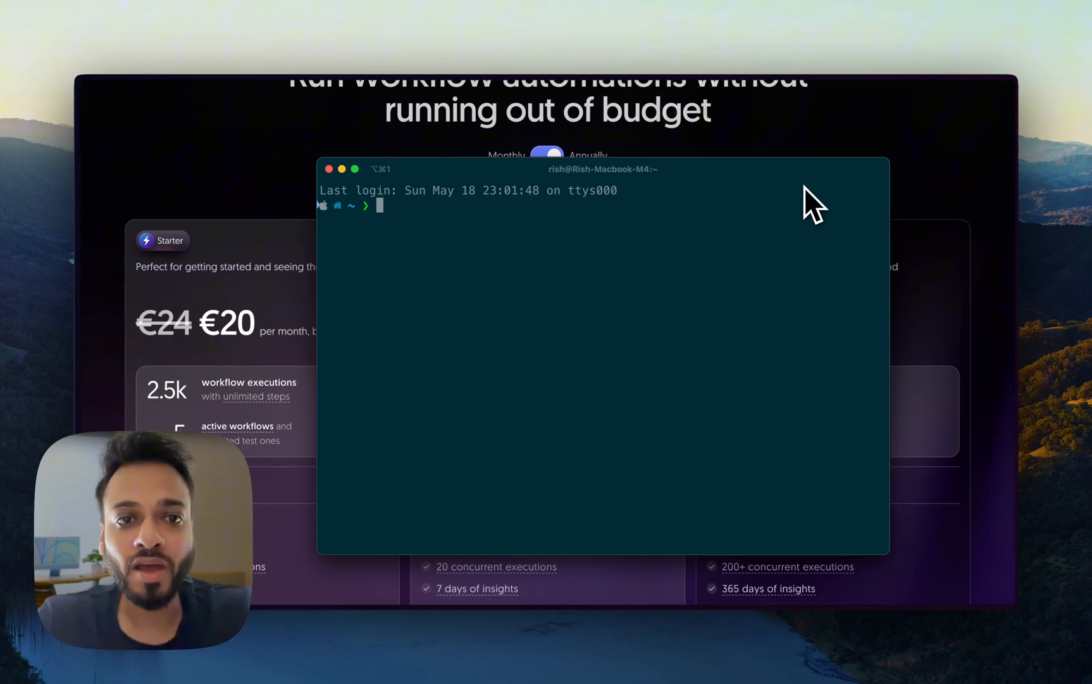
Run n8n in iTerm to start the local server
{"action": "type", "text": "n8n"}
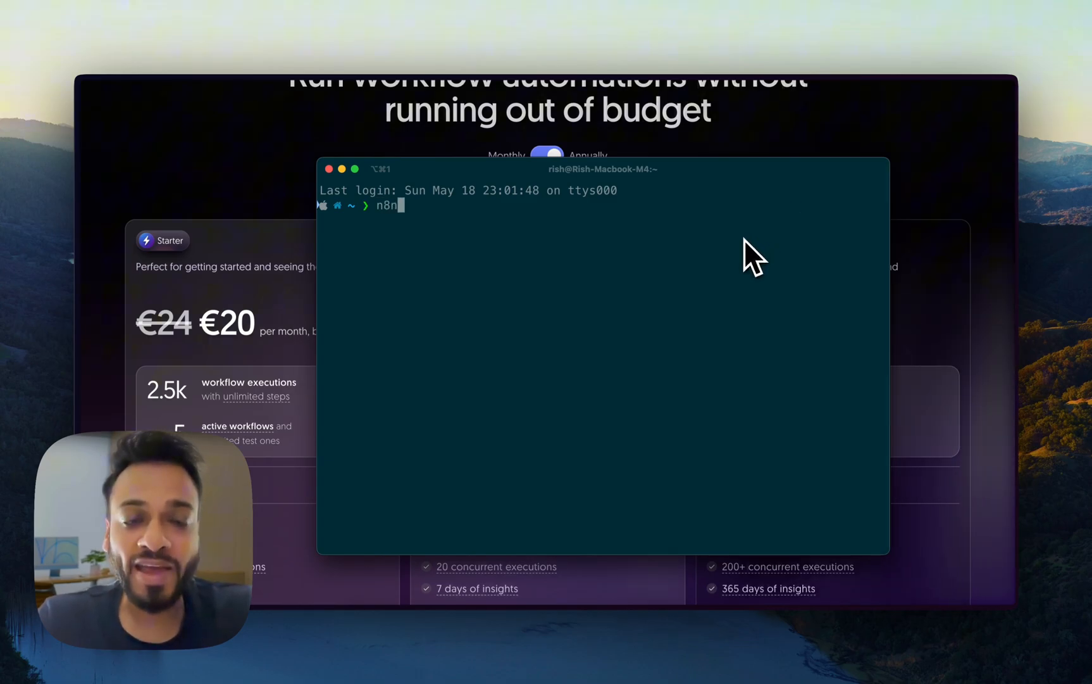
{"action": "key", "text": "Enter"}
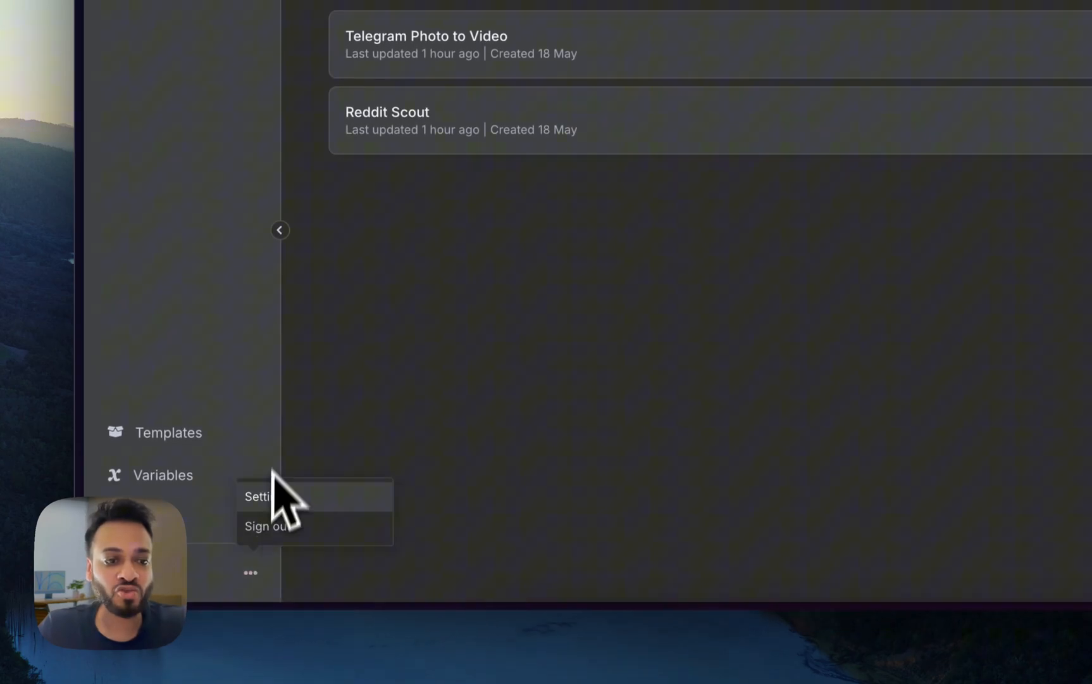
Show the Usage and plan settings: registered Community Edition, 0 of unlimited active workflows
{"action": "left_click", "coordinate": [257, 497]}
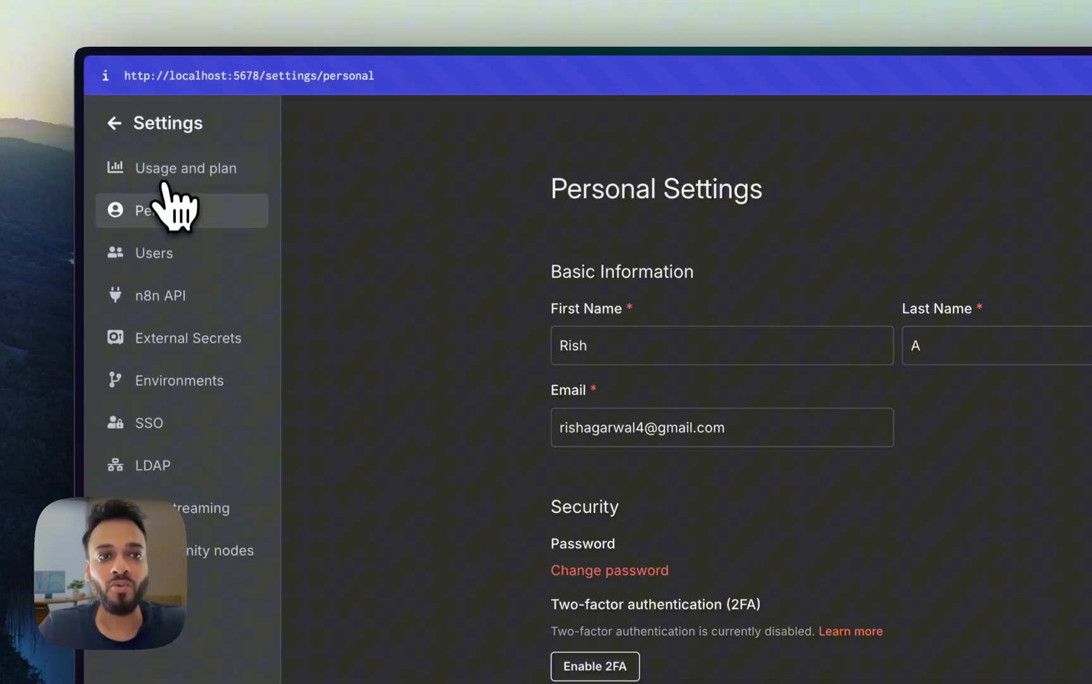
{"action": "left_click", "coordinate": [185, 168]}
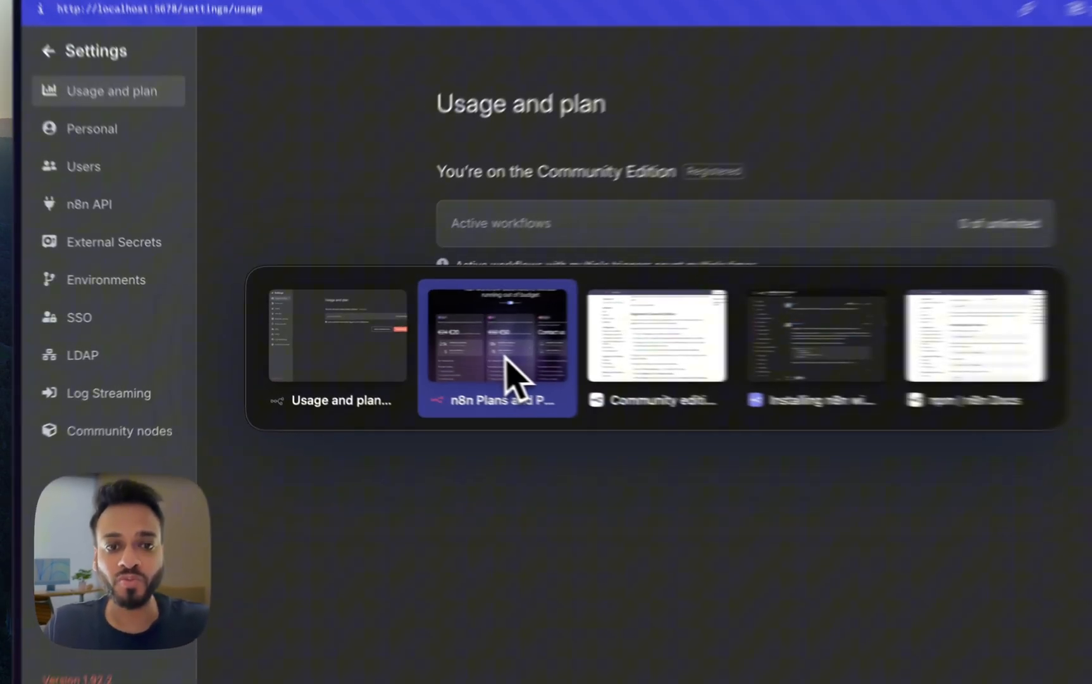
{"action": "left_click", "coordinate": [498, 347]}
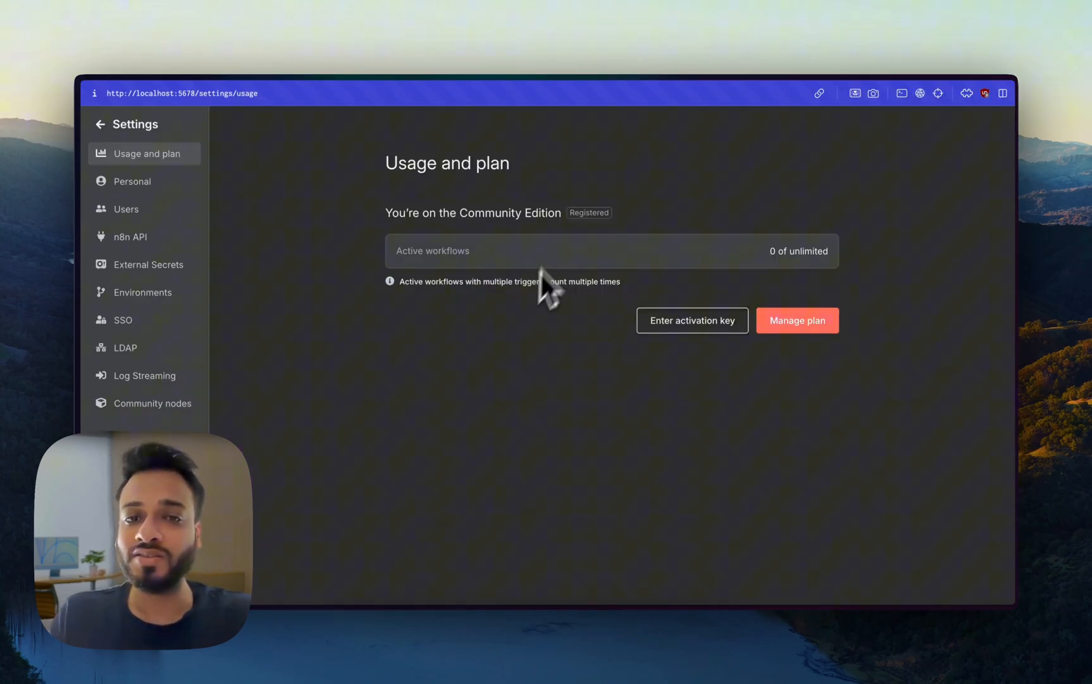
{"action": "mouse_move", "coordinate": [478, 389]}
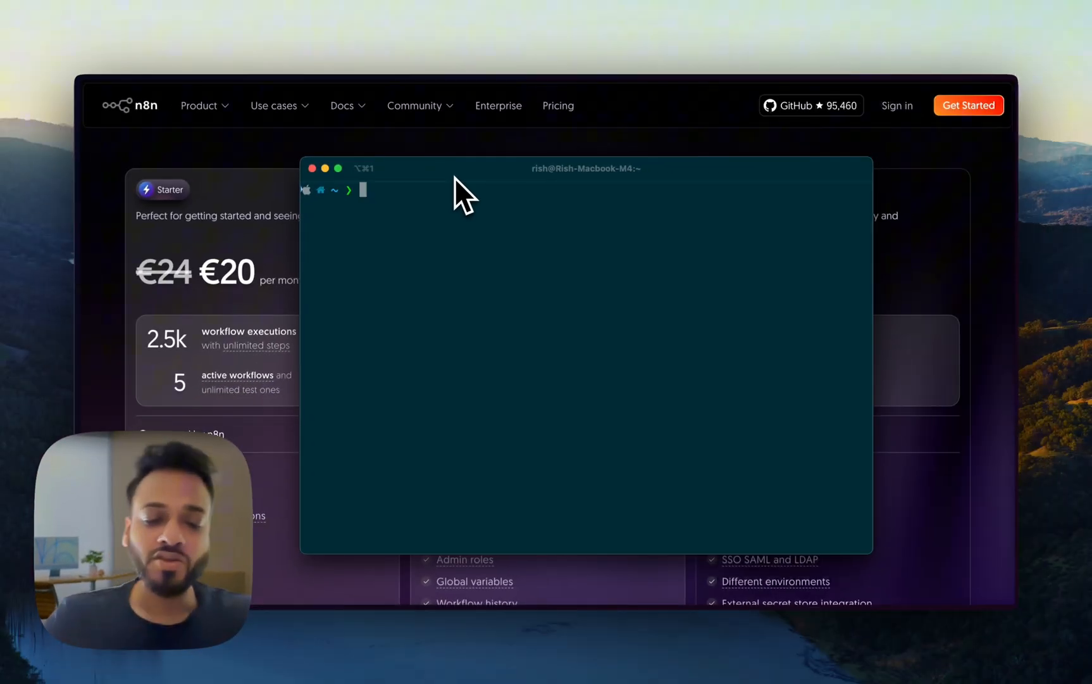
Create and enter Desktop/n8n, then start npm install -g n8n
{"action": "type", "text": "cd"}
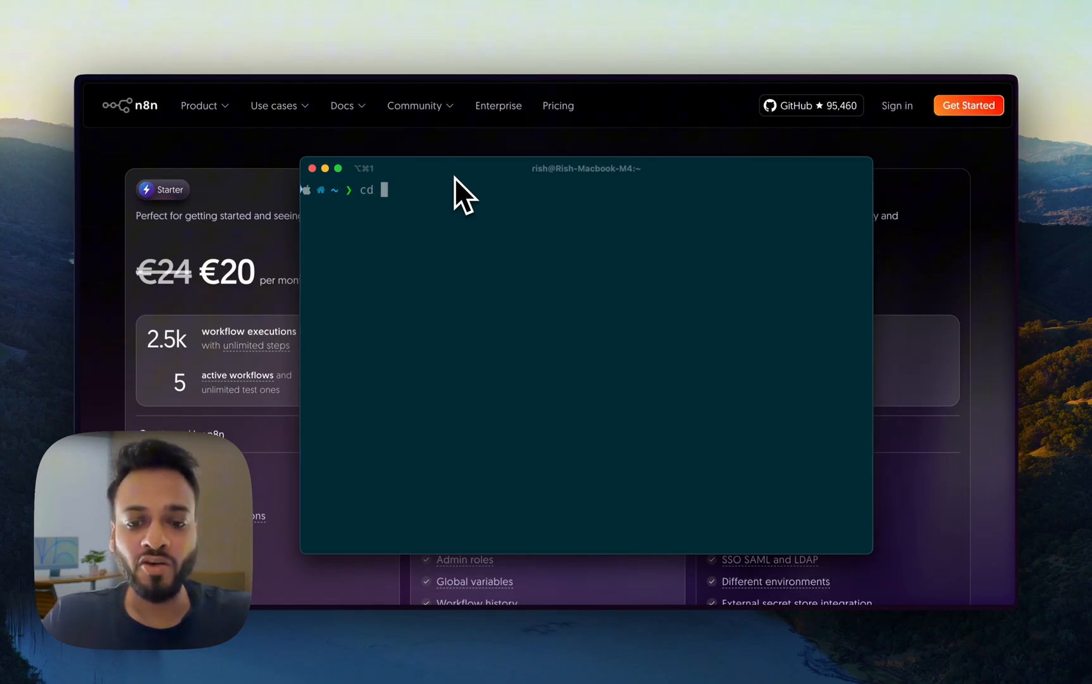
{"action": "type", "text": "Desktop/"}
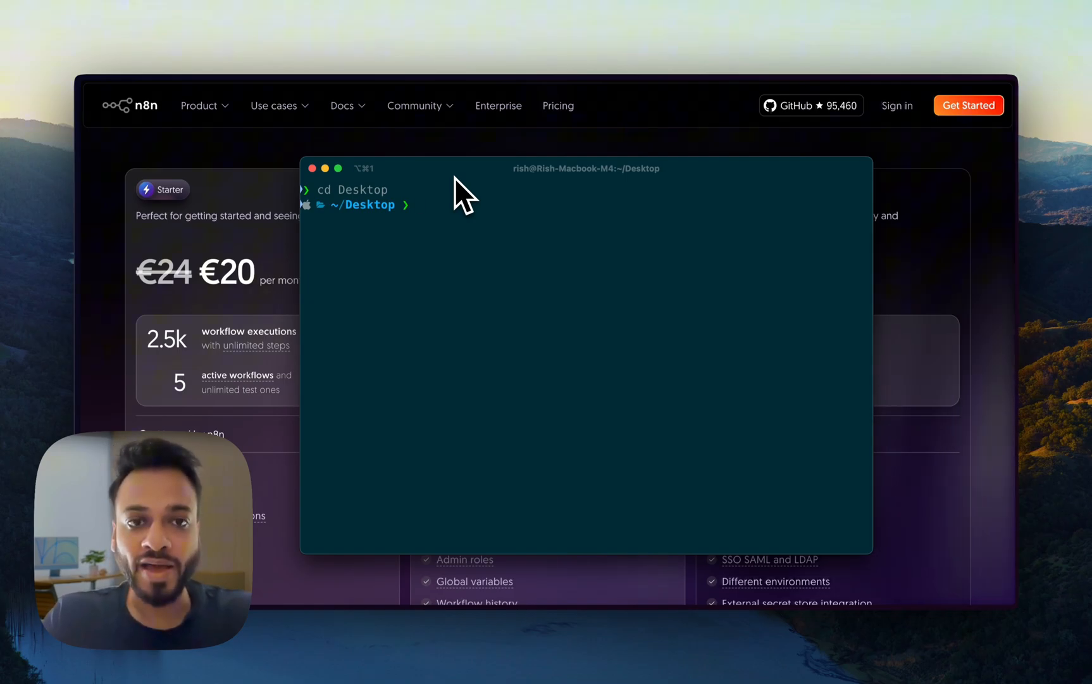
{"action": "type", "text": "mkdir n8"}
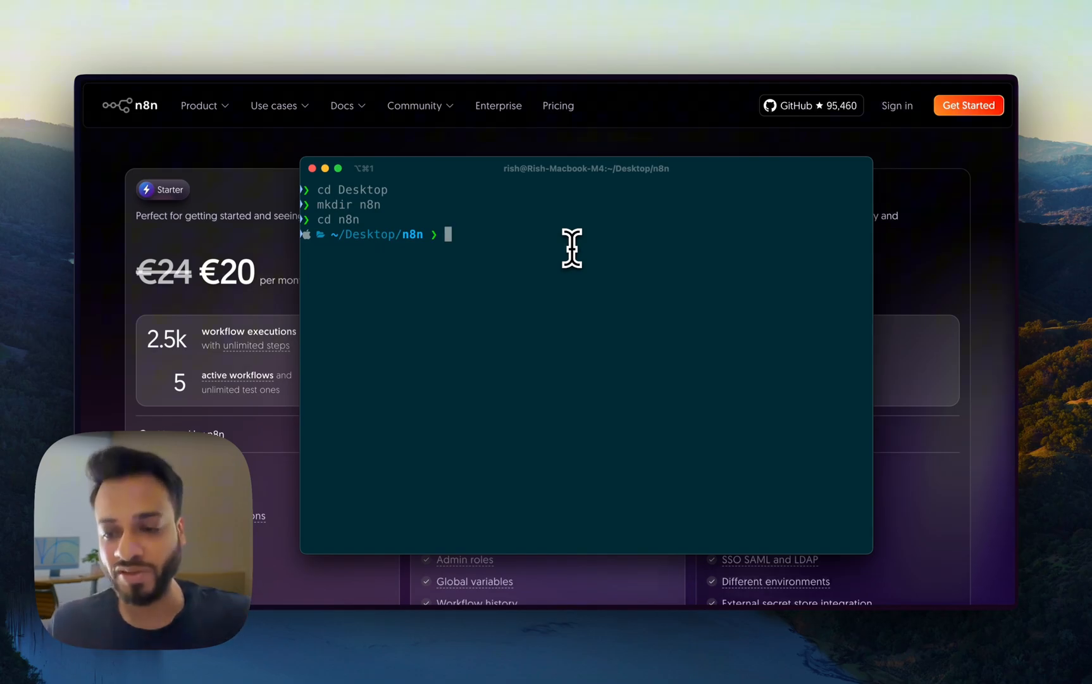
{"action": "type", "text": "npm install -g n8n"}
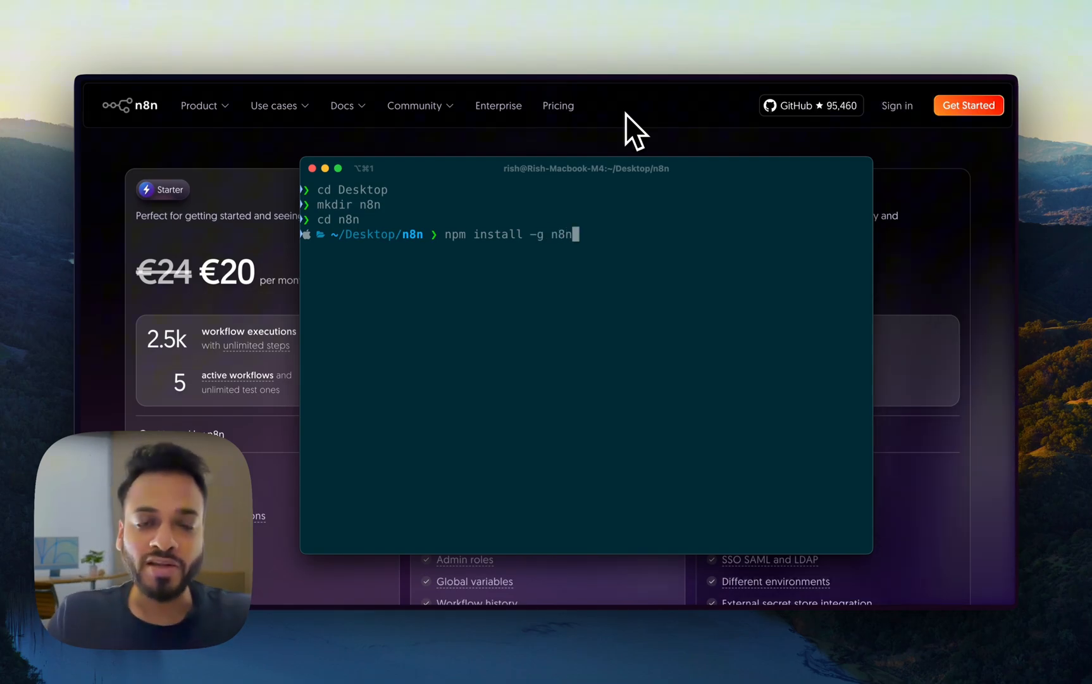
{"action": "mouse_move", "coordinate": [493, 145]}
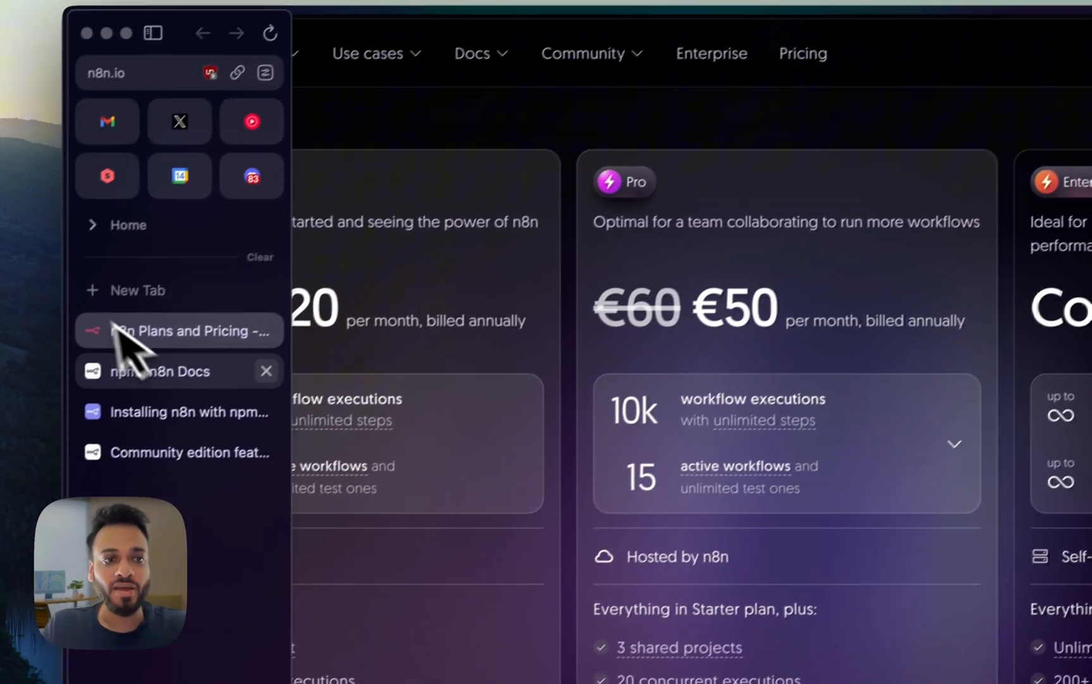
Read n8n's npm installation docs
{"action": "left_click", "coordinate": [171, 371]}
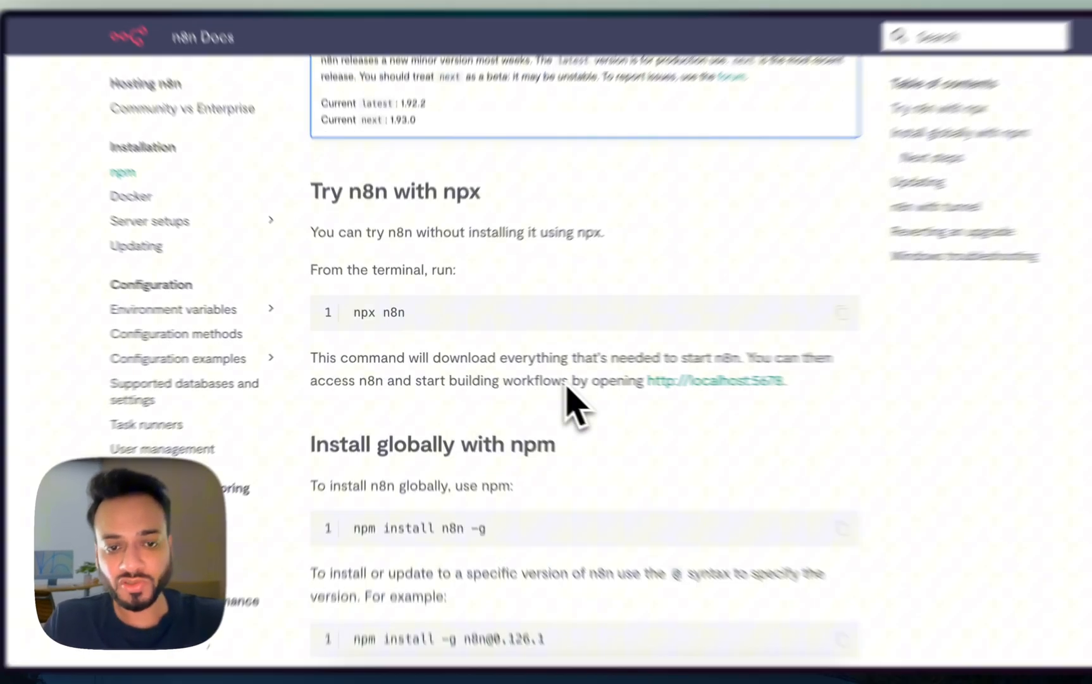
{"action": "scroll", "scroll_direction": "down", "scroll_amount": 3}
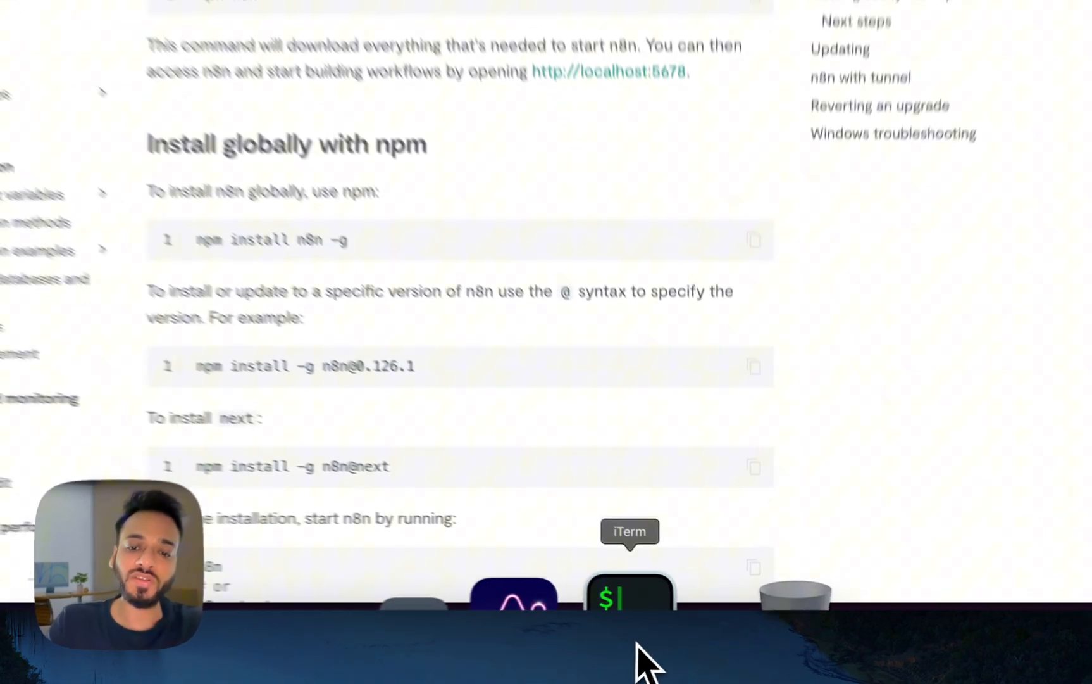
Let the global n8n install finish in iTerm, then check node -v
{"action": "left_click", "coordinate": [630, 597]}
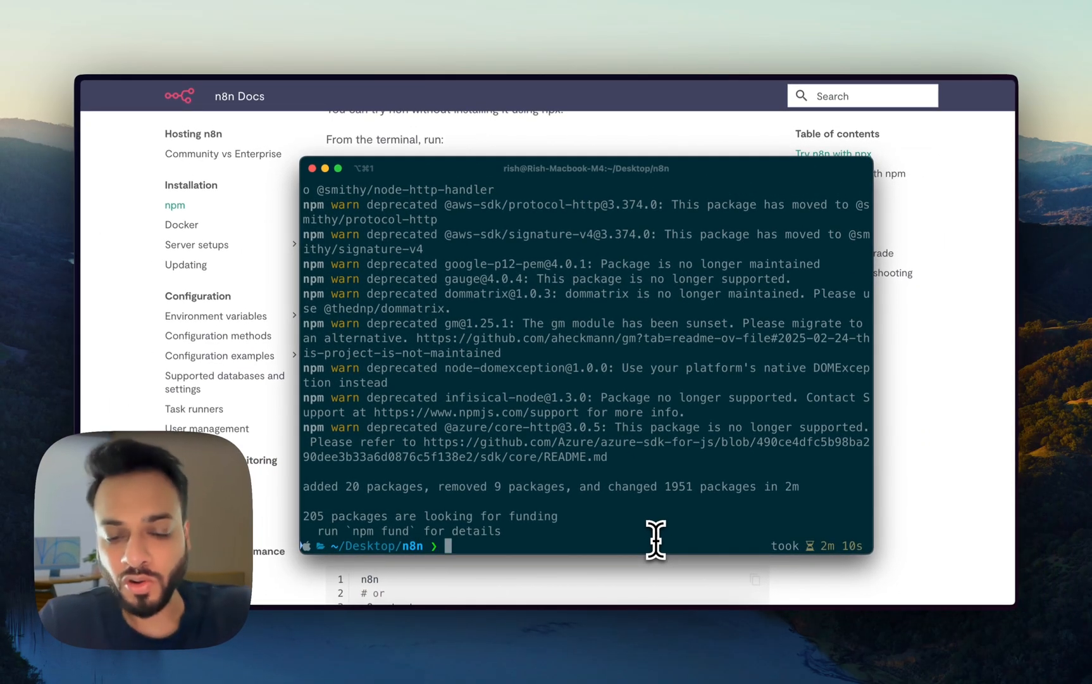
{"action": "type", "text": "node -v"}
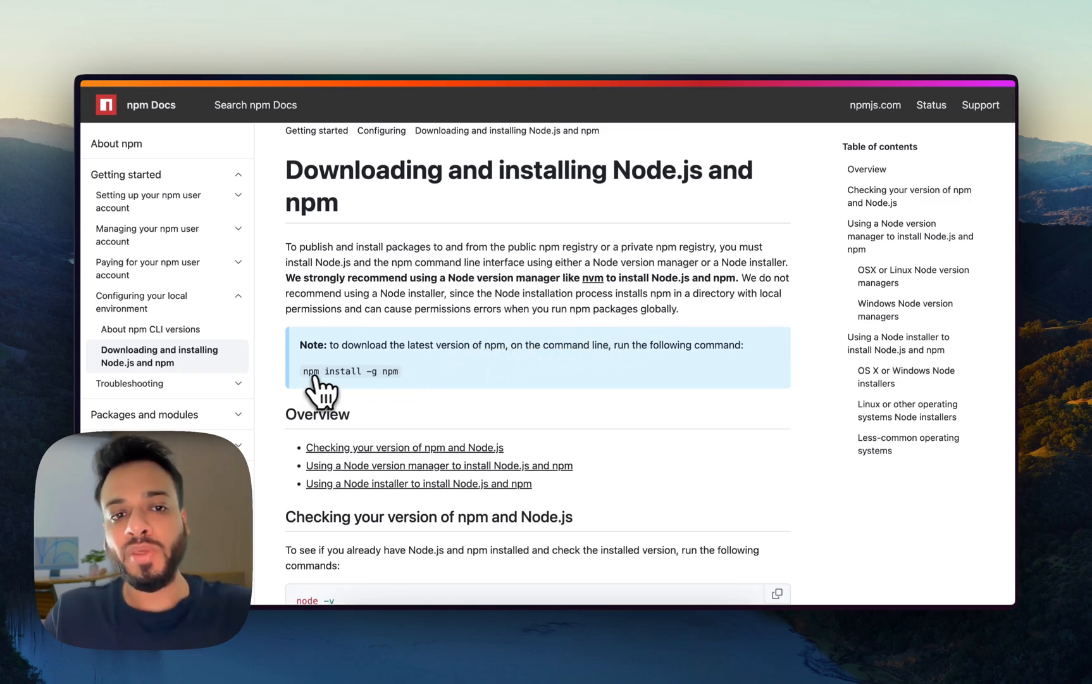
{"action": "mouse_move", "coordinate": [398, 397]}
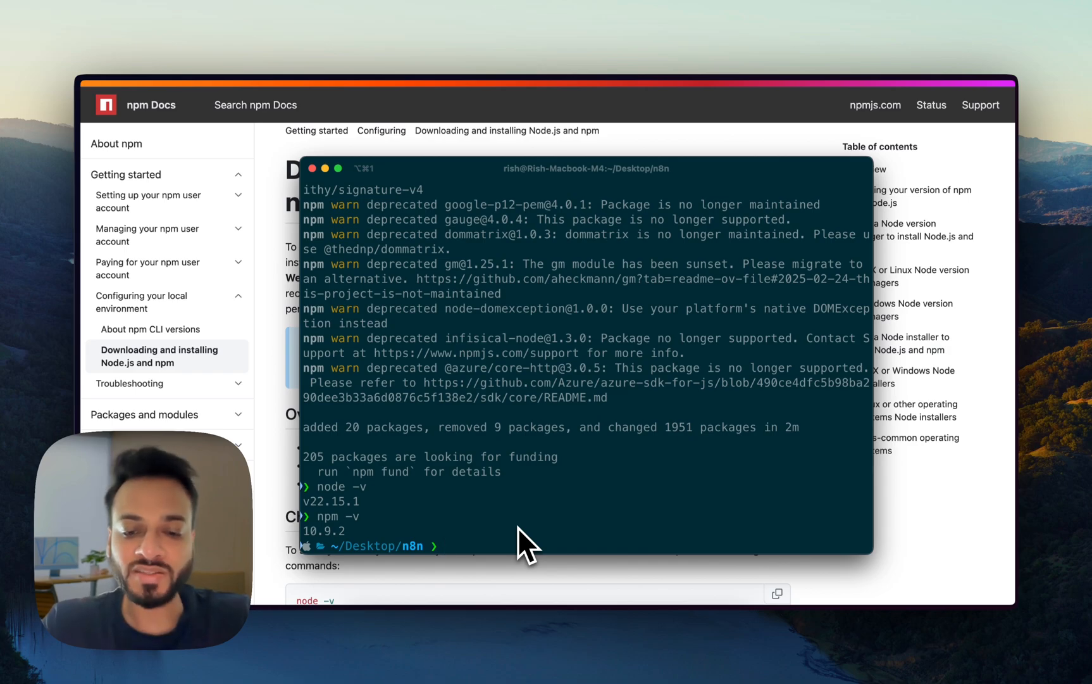
Run n8n from the Desktop n8n folder to launch the server
{"action": "type", "text": "n8n"}
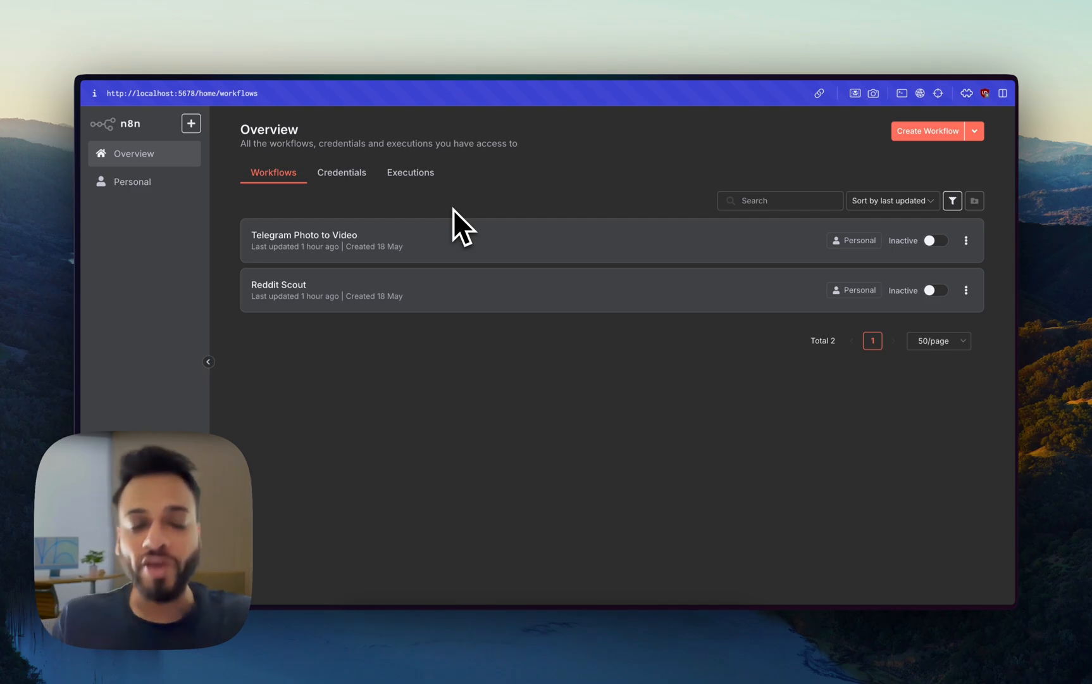
Show the saved credentials list (X, OpenAI, Reddit, Airtable, Google Gemini)
{"action": "left_click", "coordinate": [342, 172]}
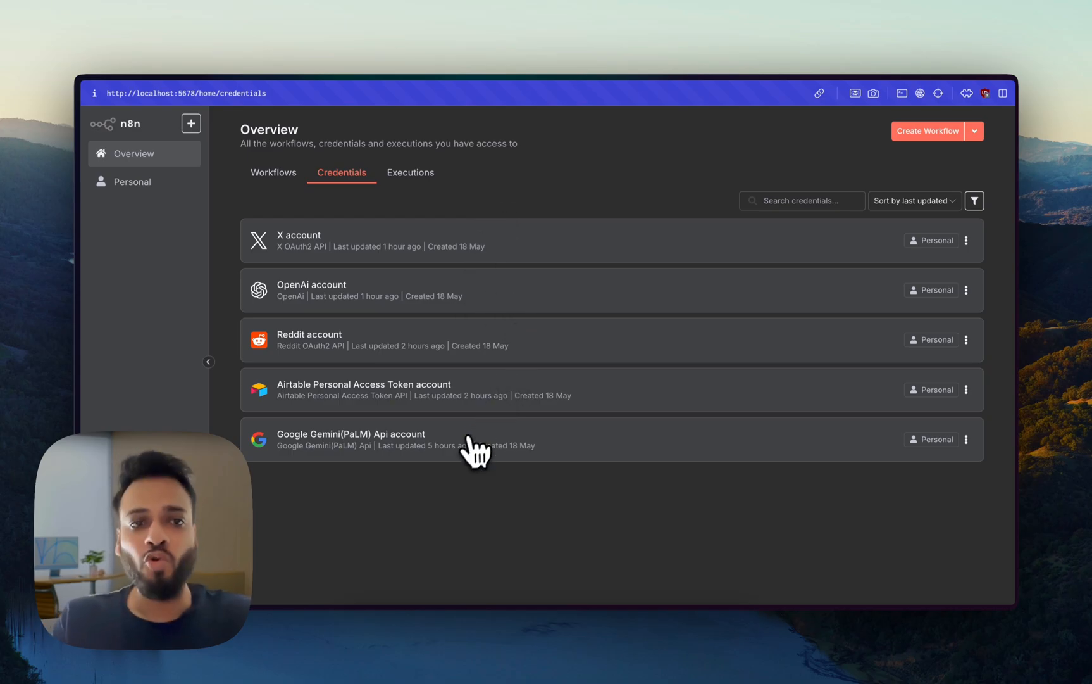
{"action": "mouse_move", "coordinate": [484, 294]}
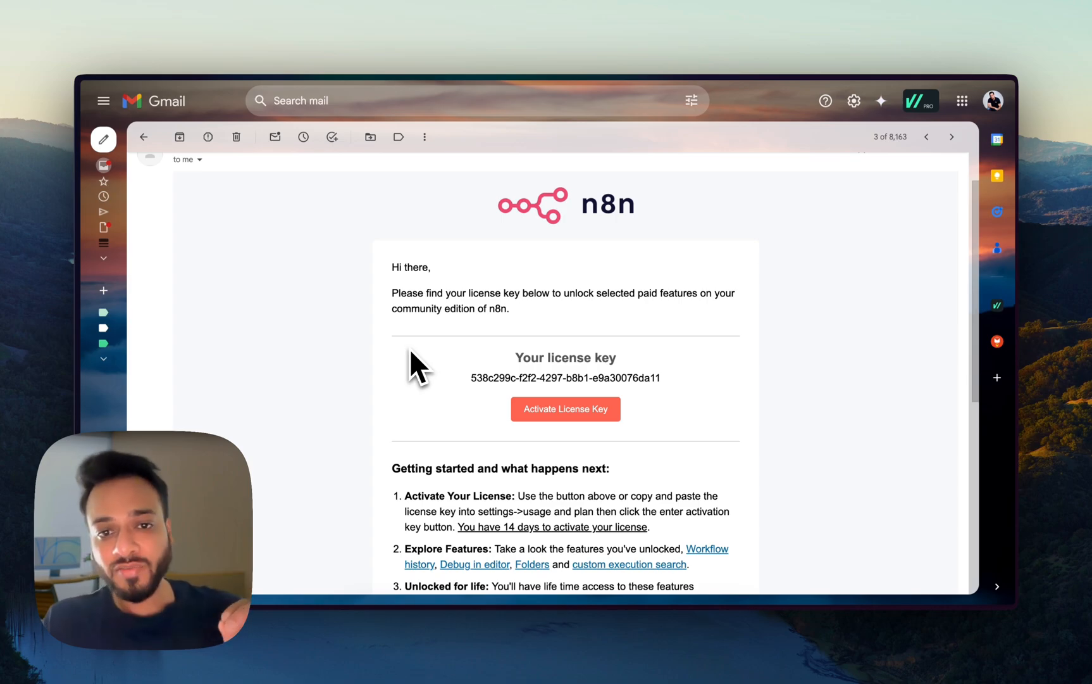
Scroll the n8n Gmail email down to the community edition license key
{"action": "scroll", "scroll_direction": "down", "scroll_amount": 3}
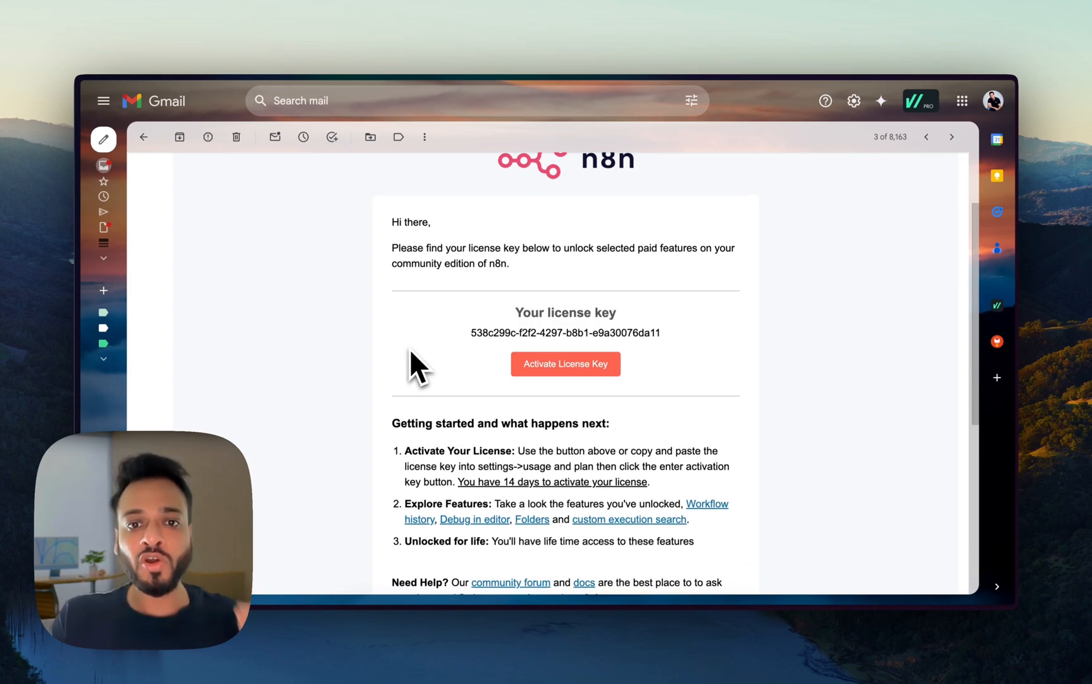